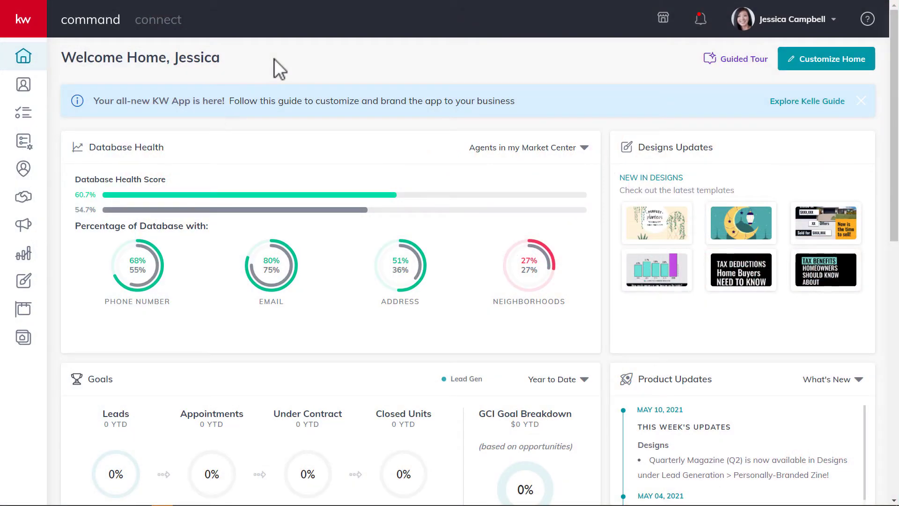
{"action": "mouse_move", "coordinate": [24, 337]}
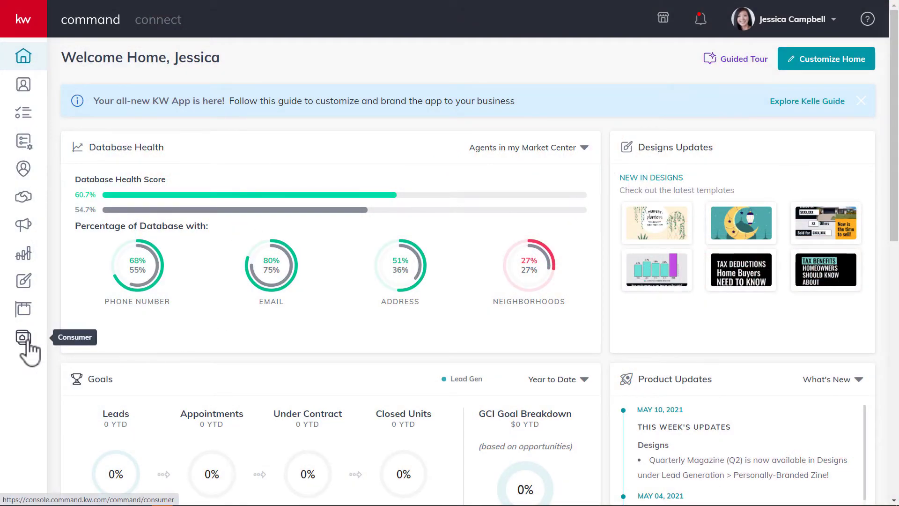
From Consumer agent site pages, choose Edit from the Contact Us row's actions menu
{"action": "left_click", "coordinate": [23, 337]}
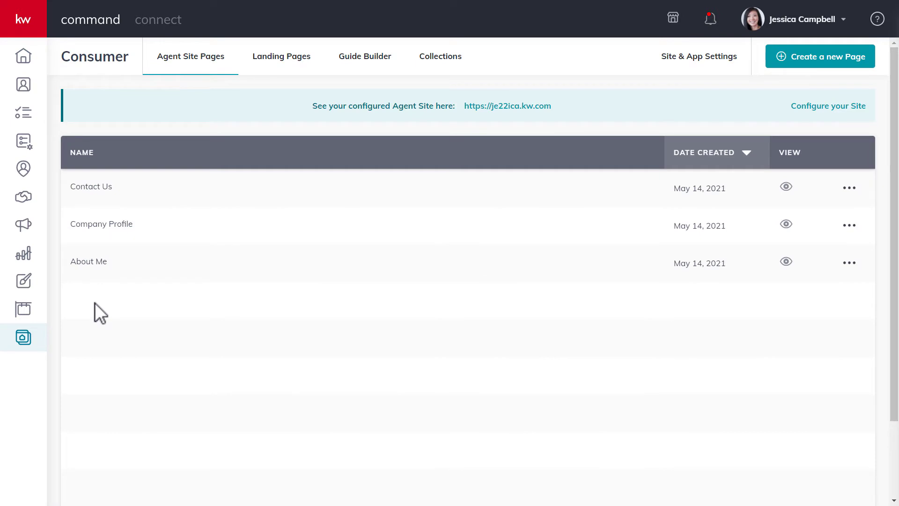
{"action": "mouse_move", "coordinate": [838, 233]}
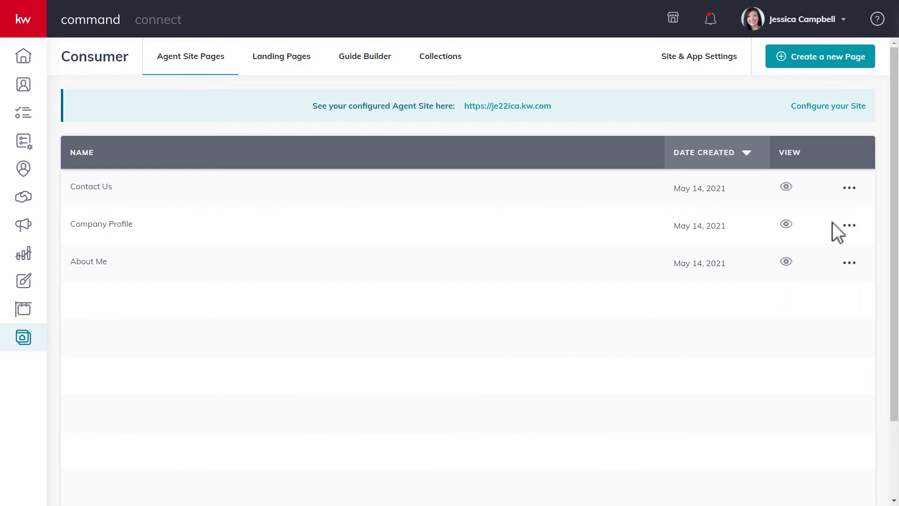
{"action": "left_click", "coordinate": [849, 187]}
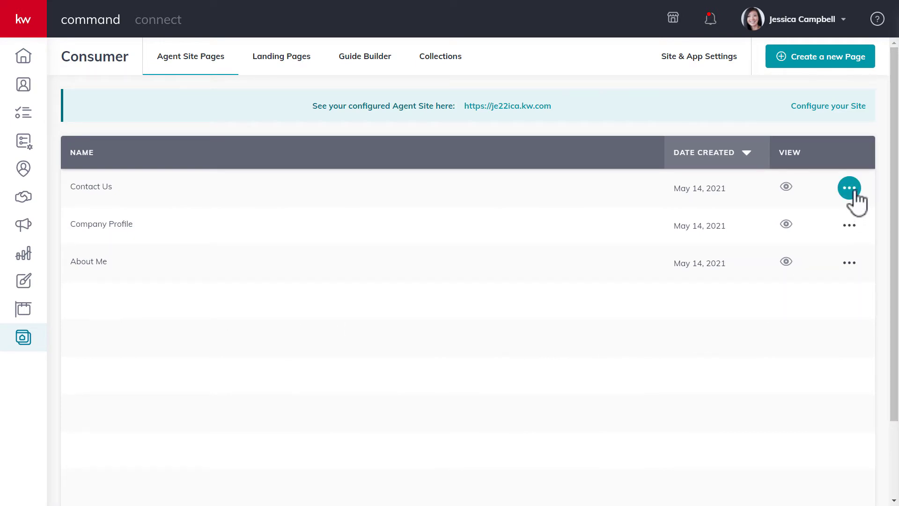
{"action": "left_click", "coordinate": [849, 187]}
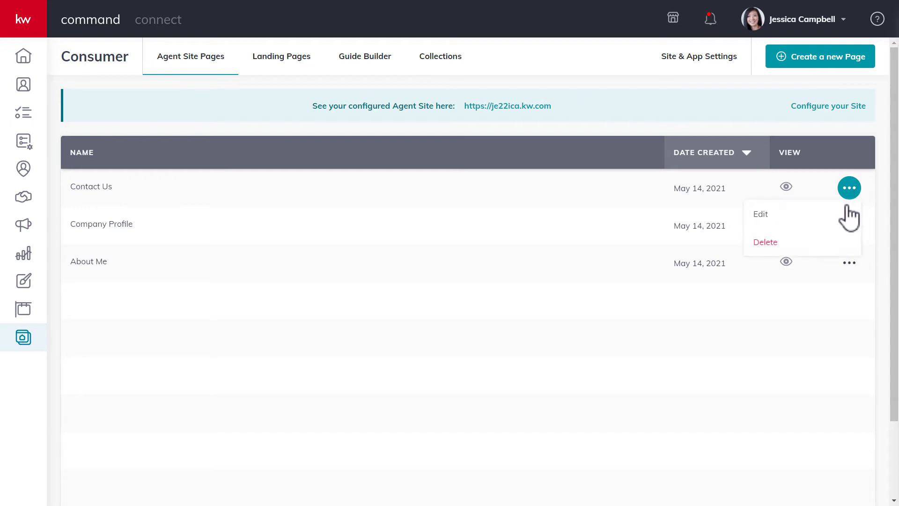
{"action": "left_click", "coordinate": [761, 214]}
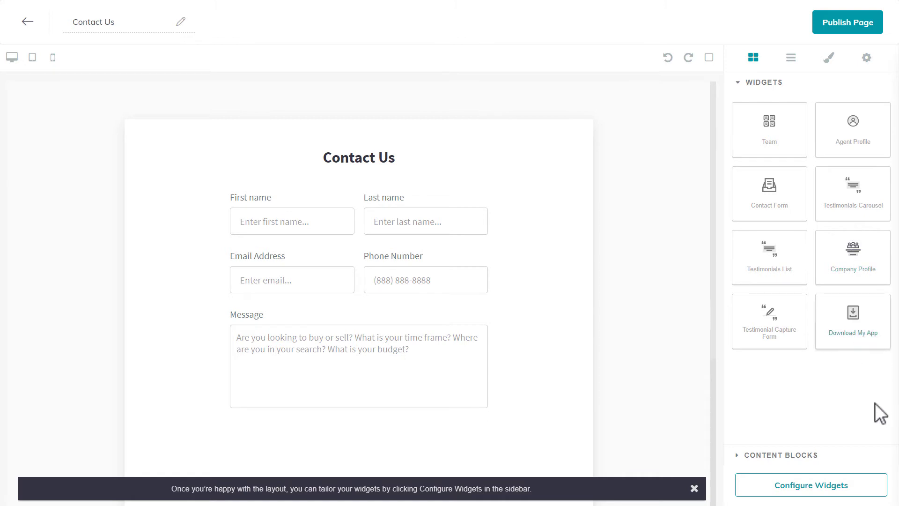
Show the Contact Form widget's heading, body, placeholder and phone settings, then return to the widgets library
{"action": "left_click", "coordinate": [768, 192]}
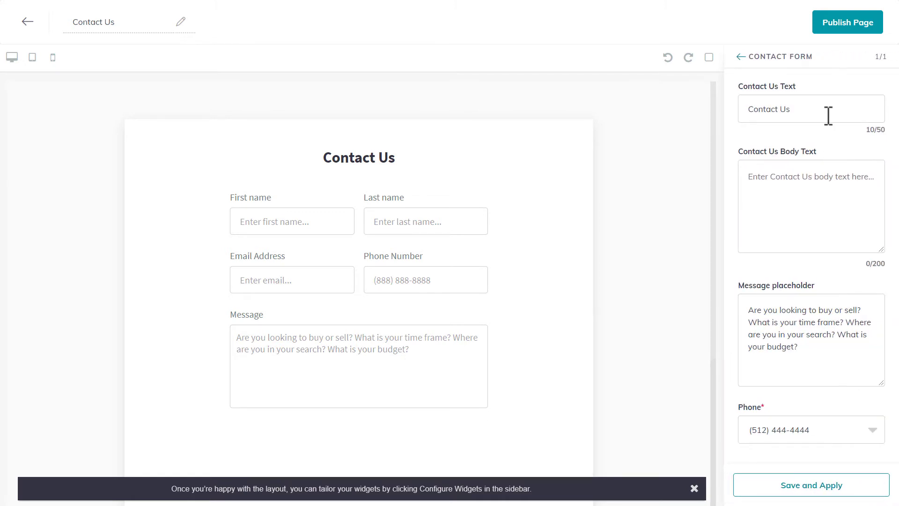
{"action": "mouse_move", "coordinate": [837, 249]}
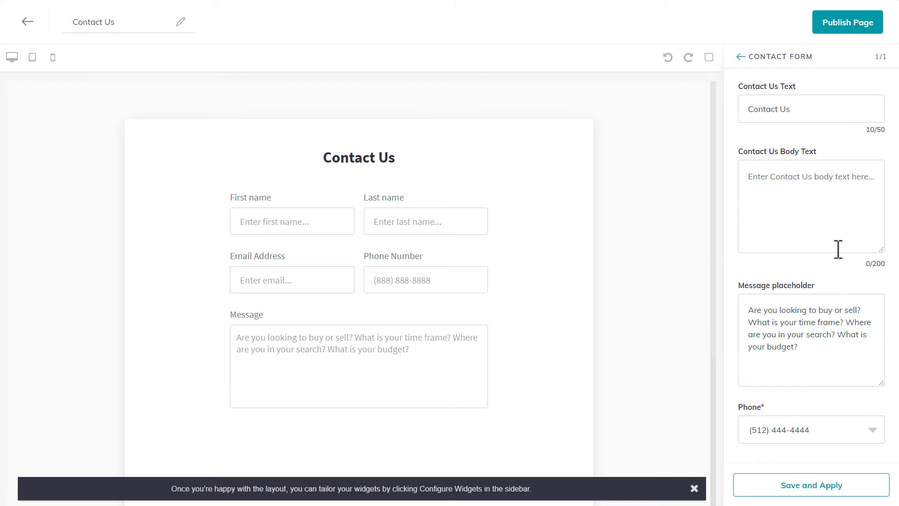
{"action": "mouse_move", "coordinate": [828, 427]}
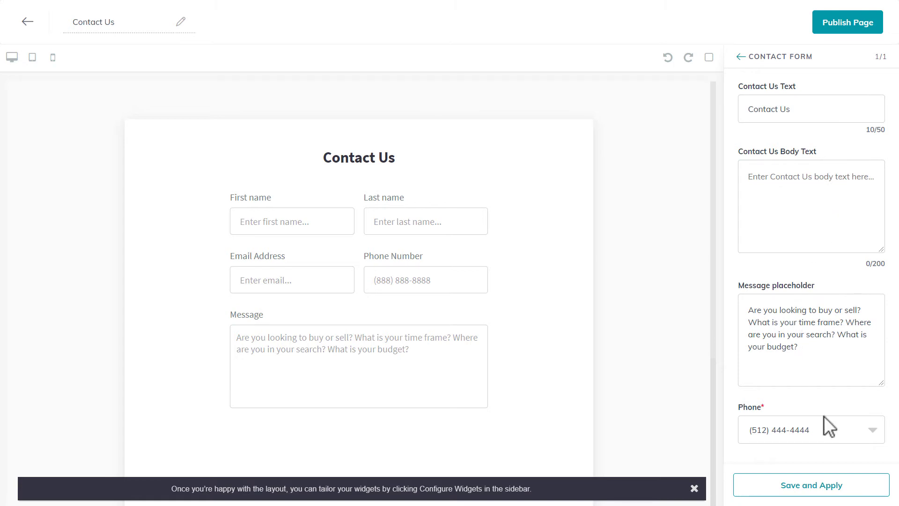
{"action": "left_click", "coordinate": [741, 56]}
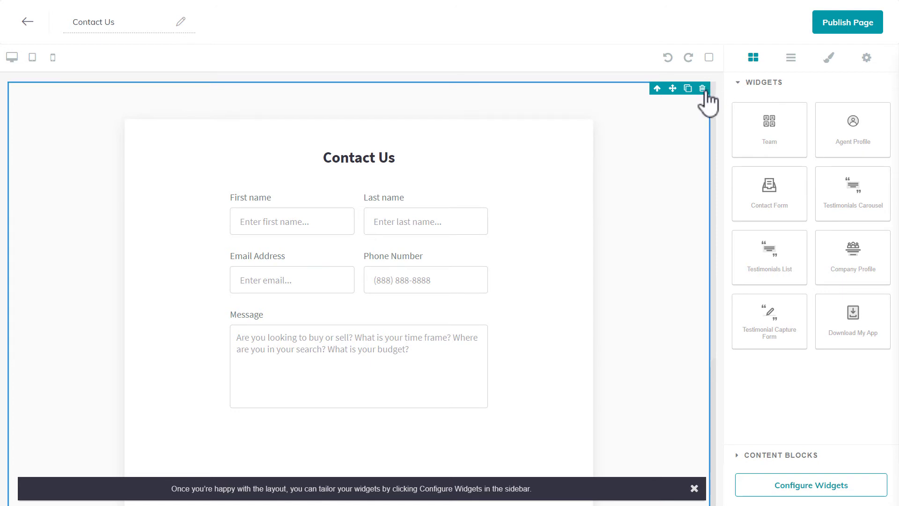
{"action": "mouse_move", "coordinate": [765, 385]}
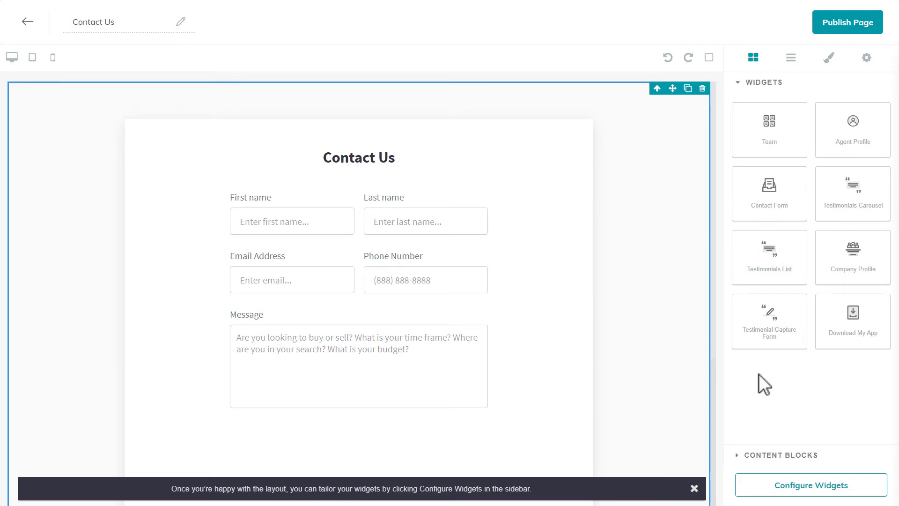
{"action": "mouse_move", "coordinate": [847, 21]}
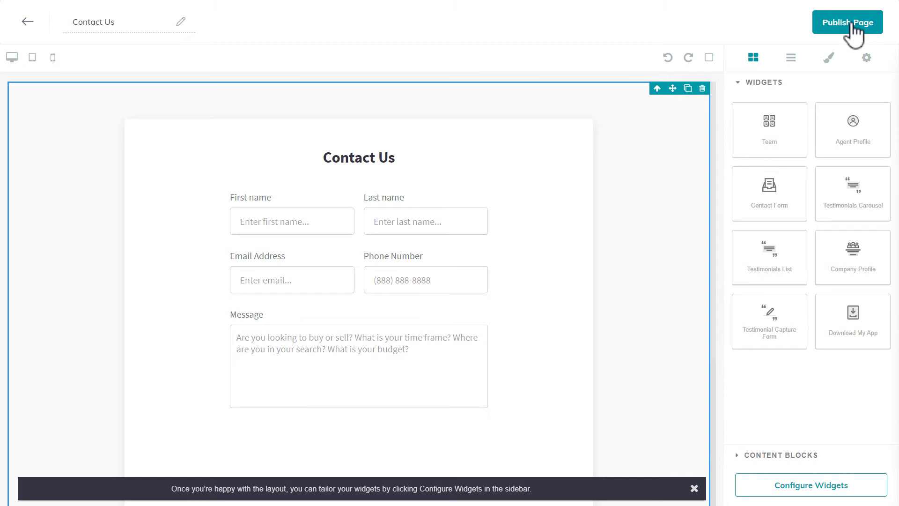
Publish the Contact Us page and confirm Yes, landing on the Agent Site Pages list
{"action": "left_click", "coordinate": [846, 22]}
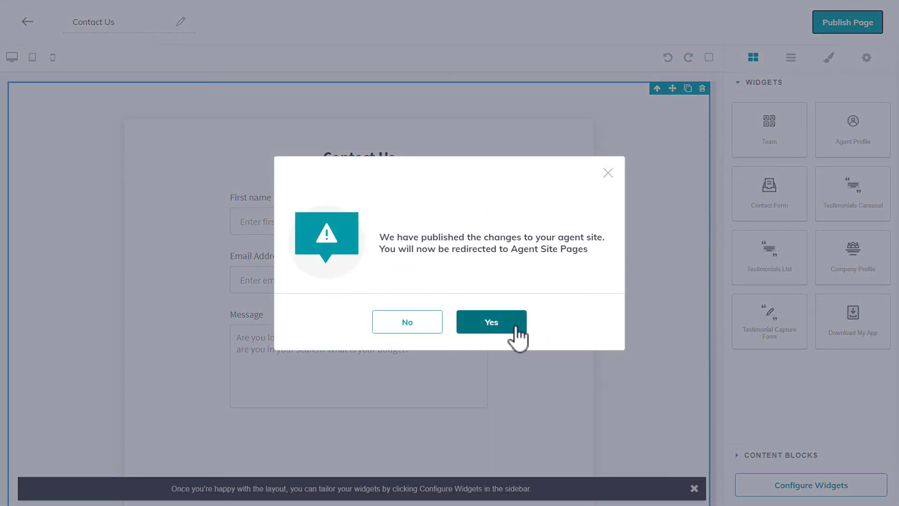
{"action": "left_click", "coordinate": [490, 321]}
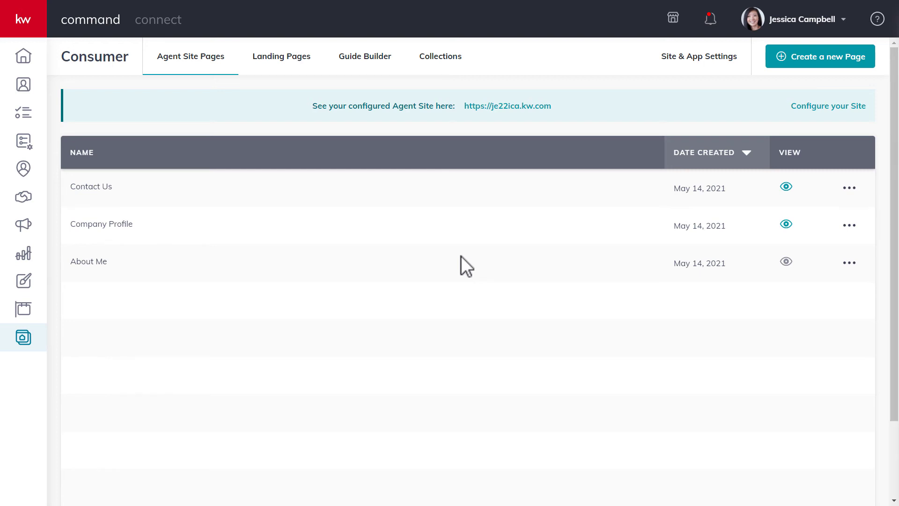
{"action": "mouse_move", "coordinate": [556, 195]}
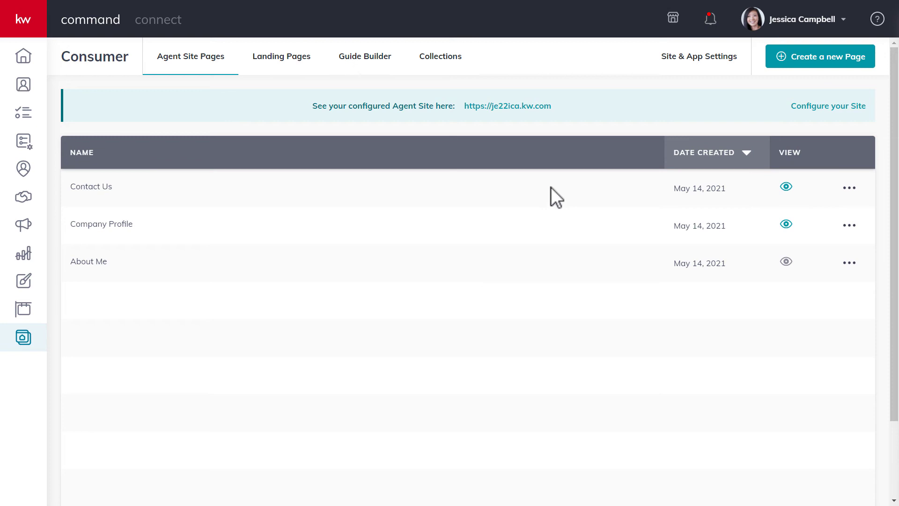
{"action": "left_click", "coordinate": [698, 57]}
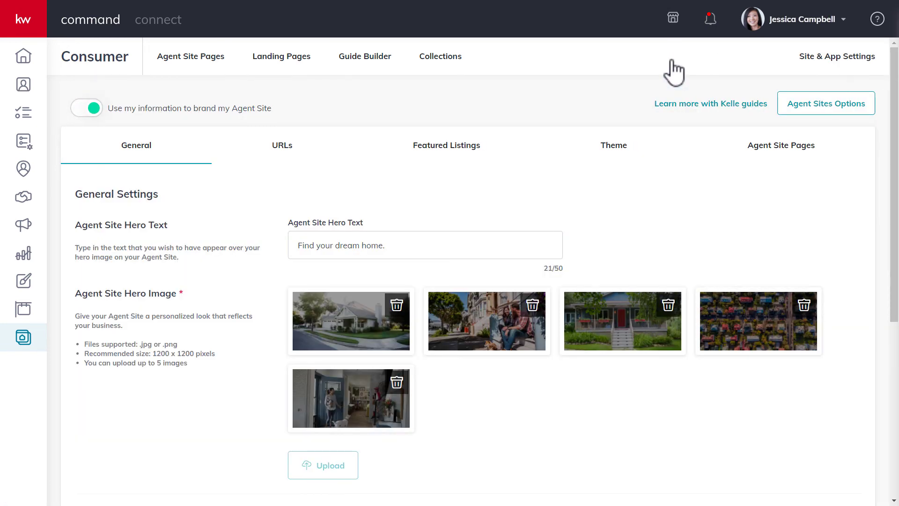
{"action": "left_click", "coordinate": [789, 146]}
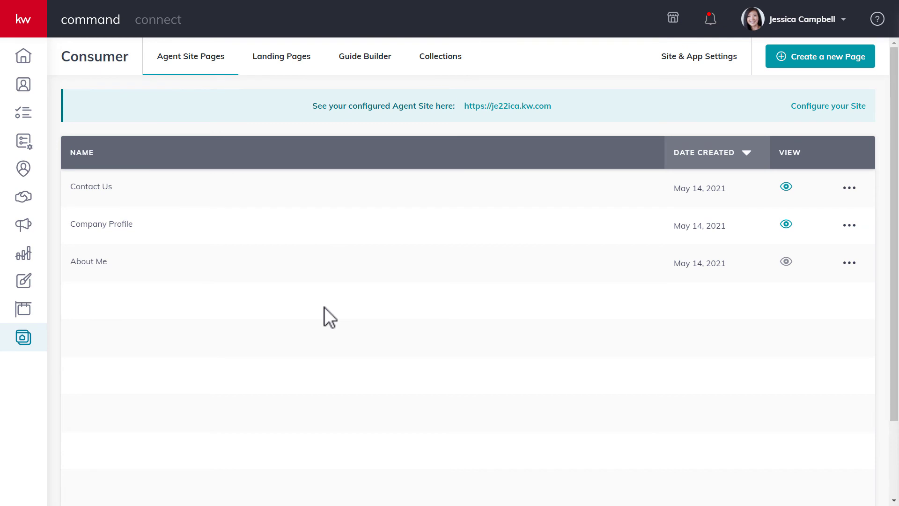
{"action": "mouse_move", "coordinate": [665, 157]}
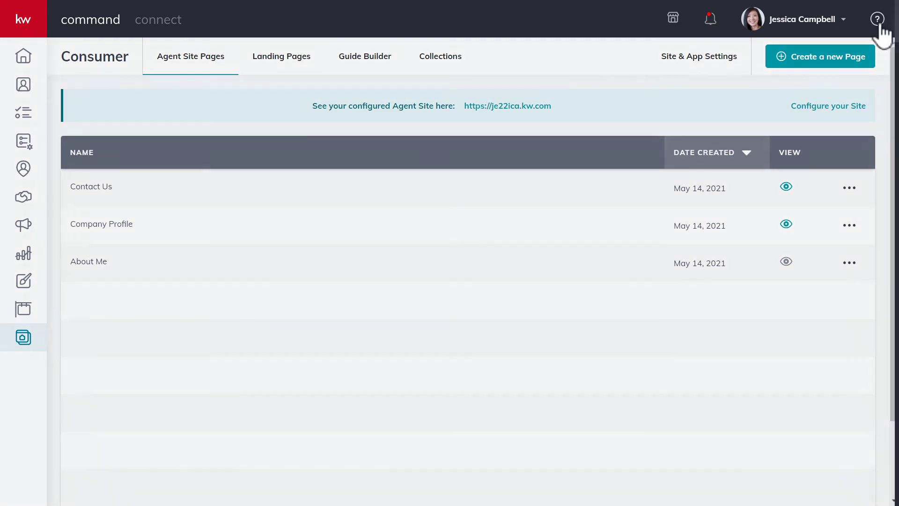
From the top-bar help panel, show the Keller Williams University step-by-step articles
{"action": "left_click", "coordinate": [876, 19]}
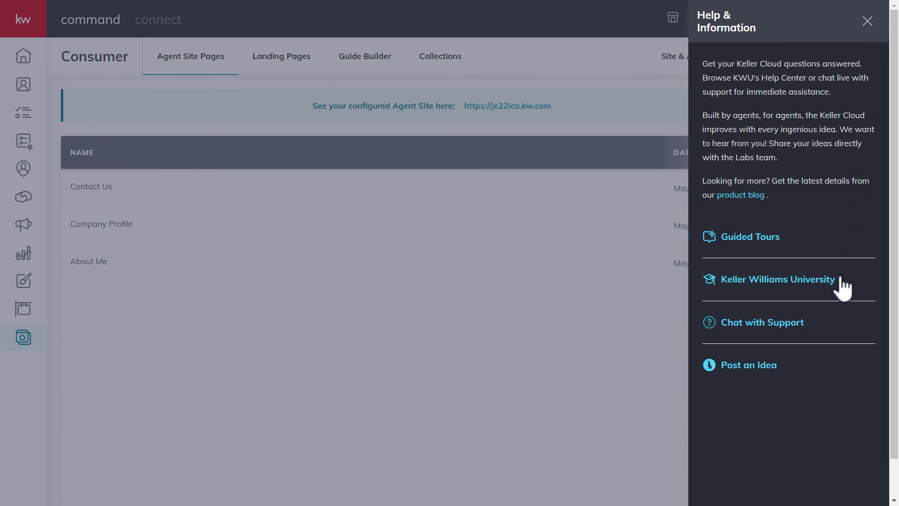
{"action": "left_click", "coordinate": [777, 279]}
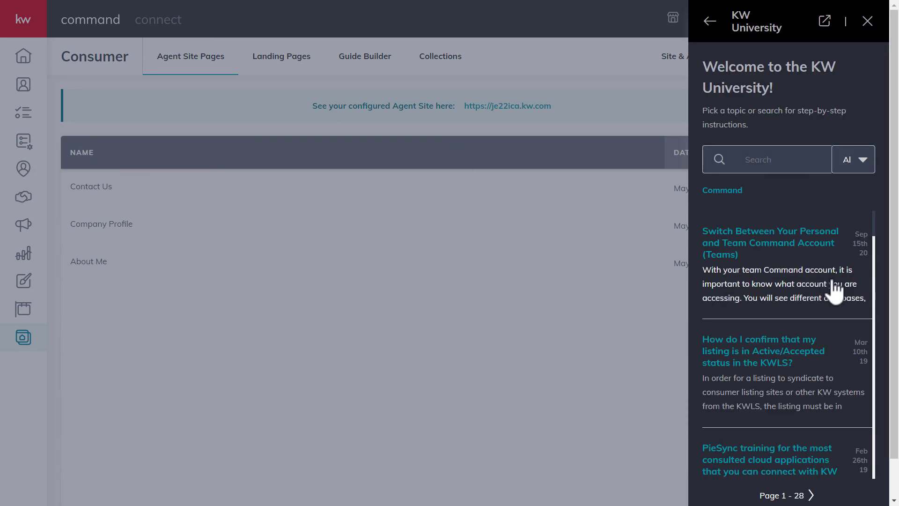